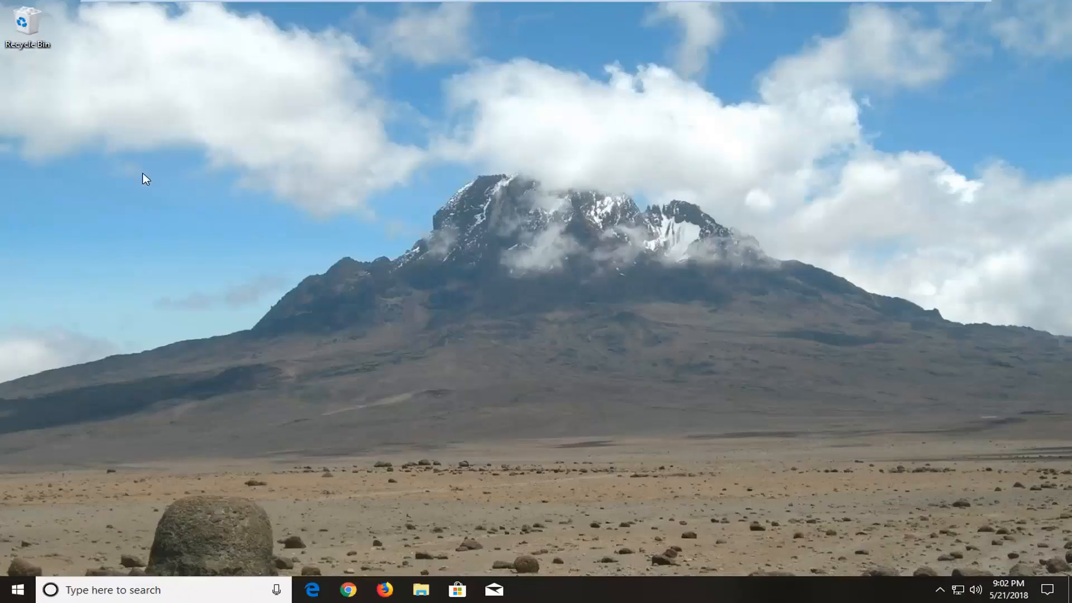
pyautogui.moveTo(225, 200)
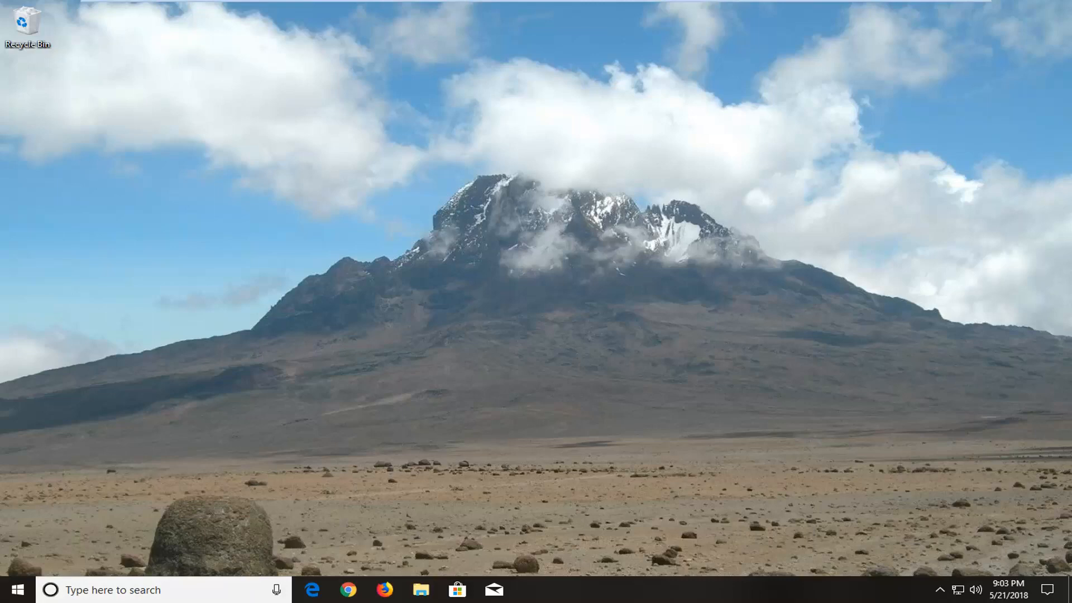
# Search the Start menu for 'services' to find the Services console
pyautogui.write('s')
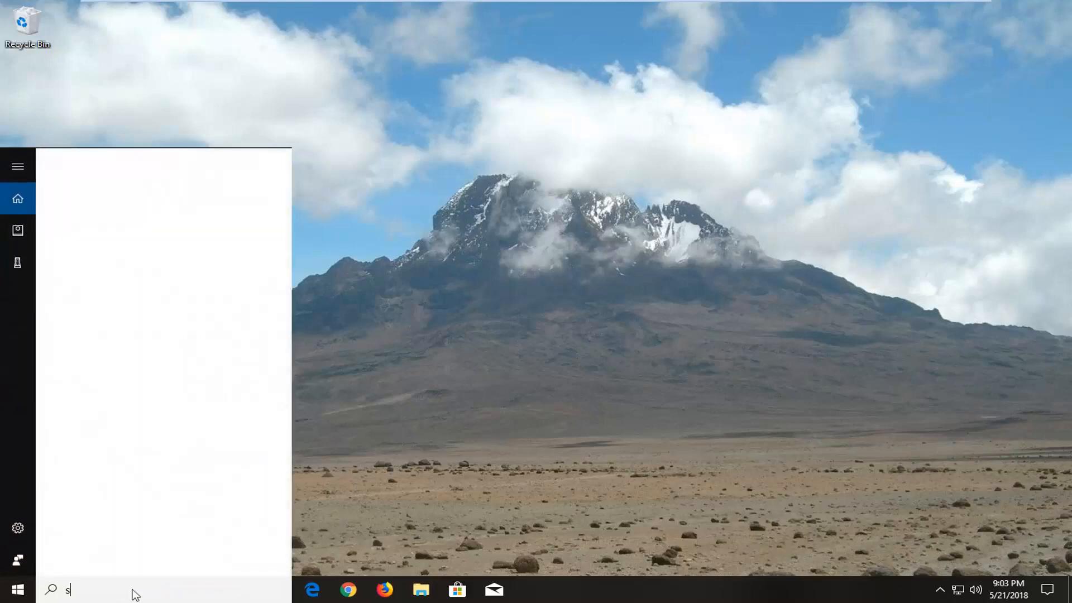
pyautogui.write('s')
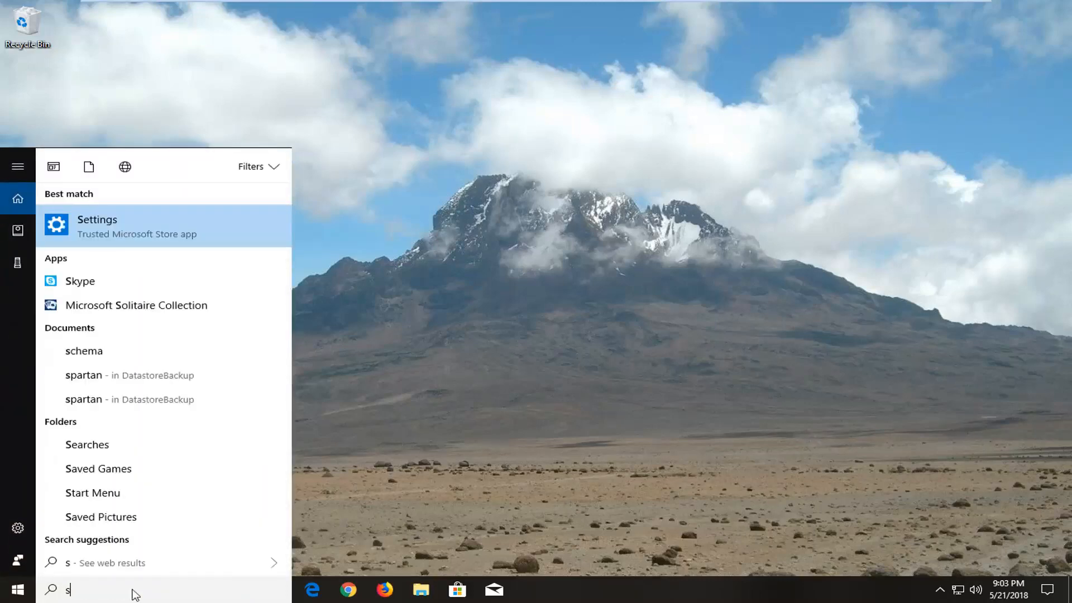
pyautogui.write('ervices')
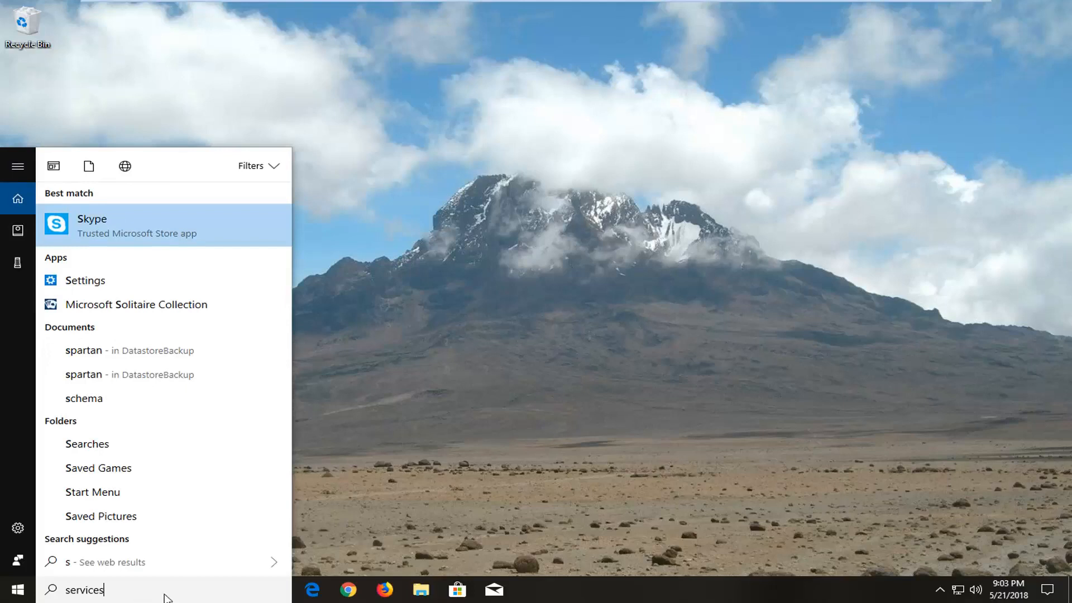
pyautogui.moveTo(164, 243)
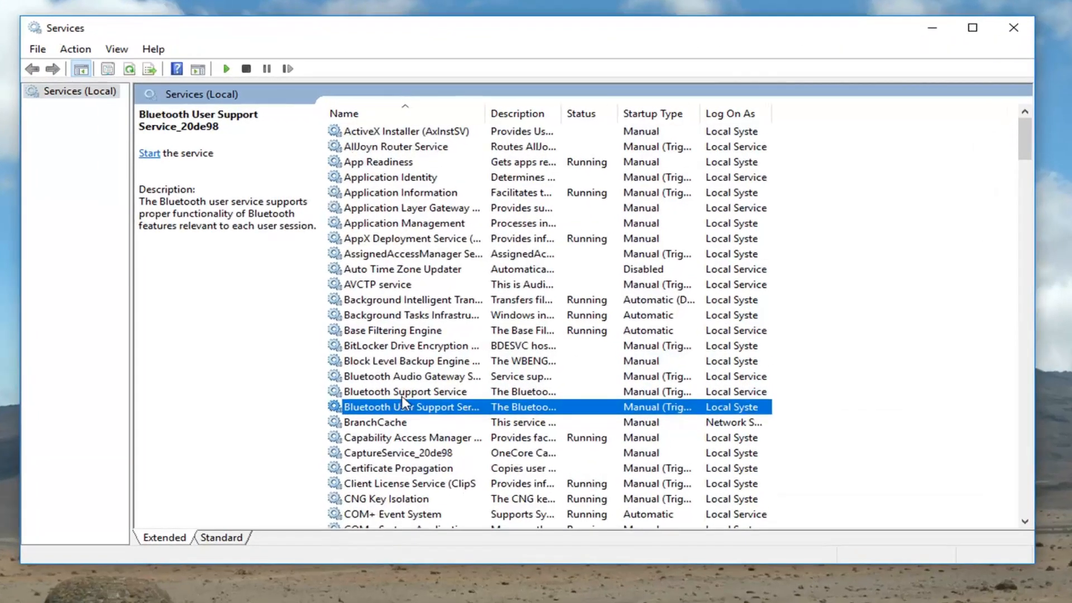
# Scroll the services list down and select Windows Modules Installer
pyautogui.scroll(-3)
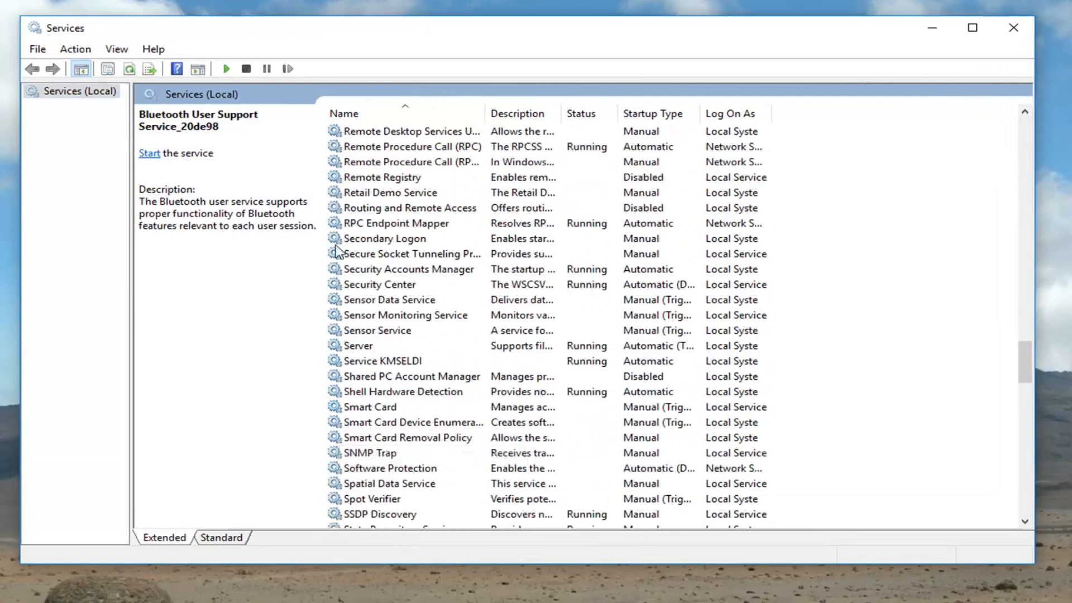
pyautogui.scroll(-3)
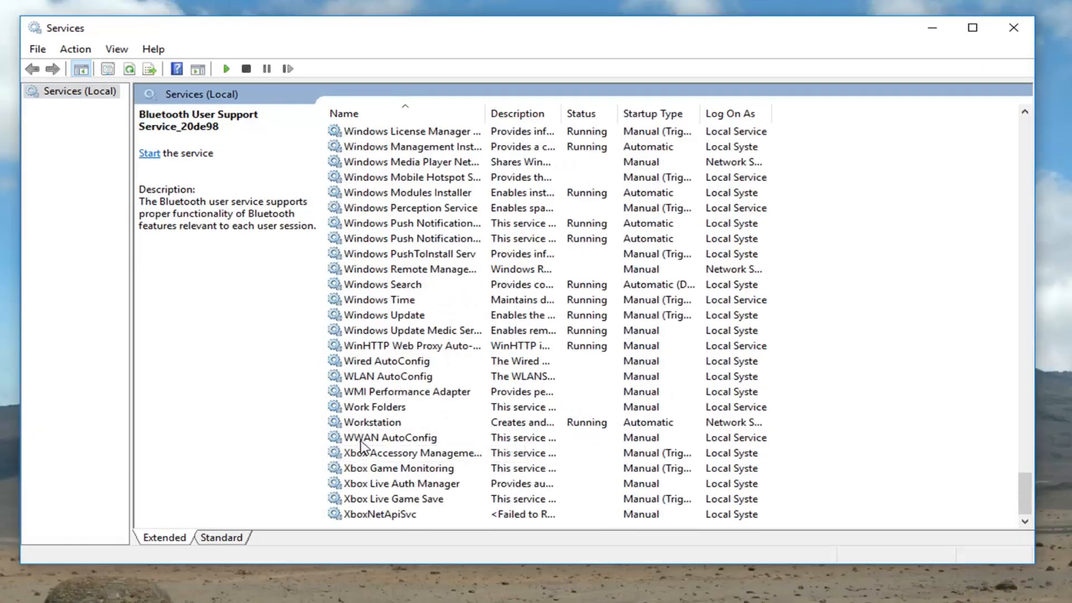
pyautogui.click(383, 499)
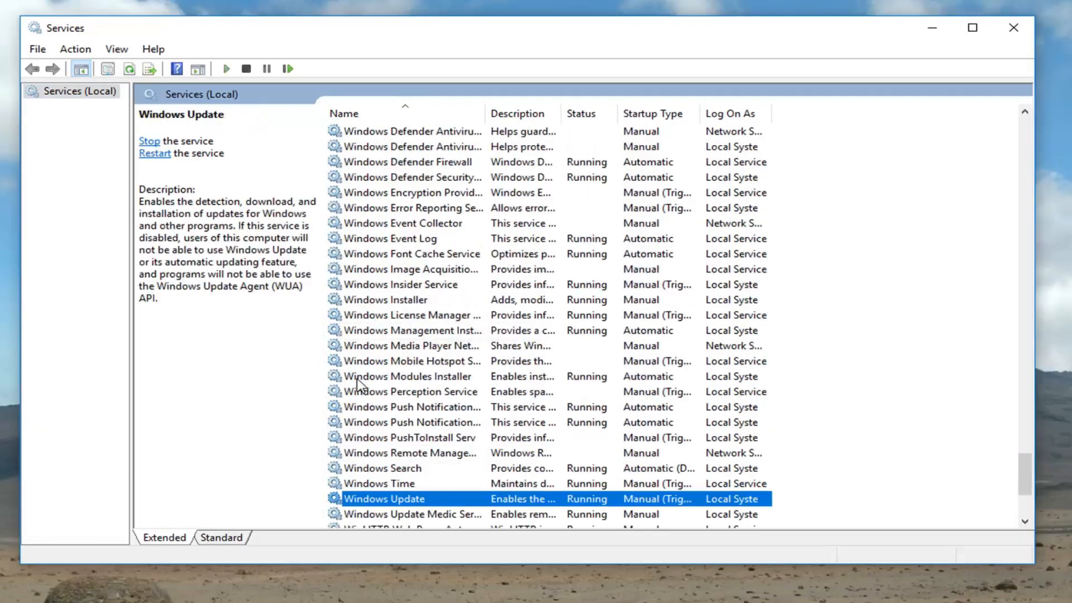
pyautogui.click(408, 376)
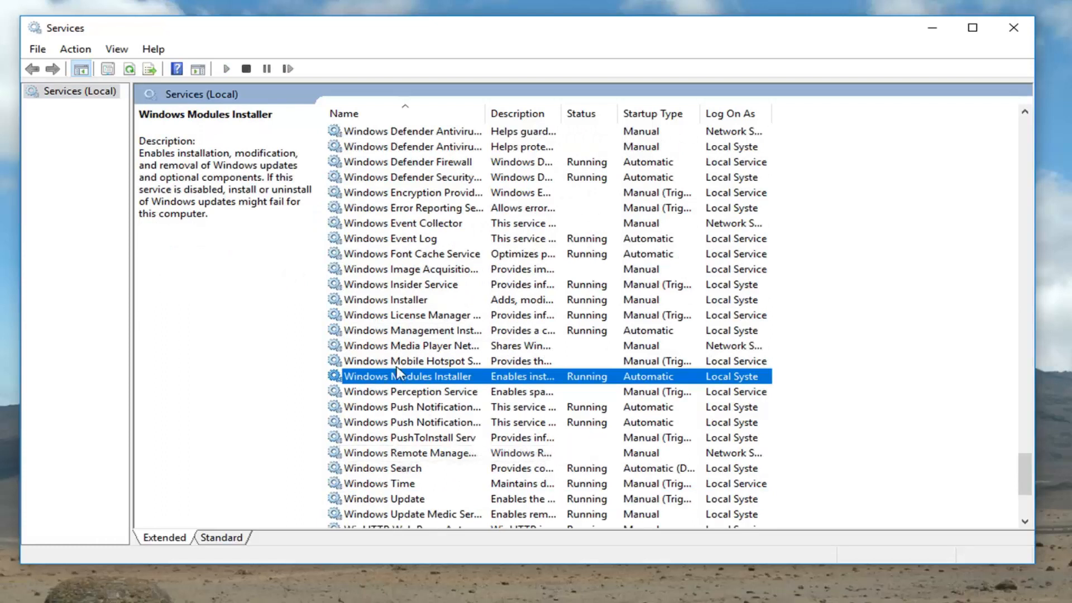
pyautogui.moveTo(407, 389)
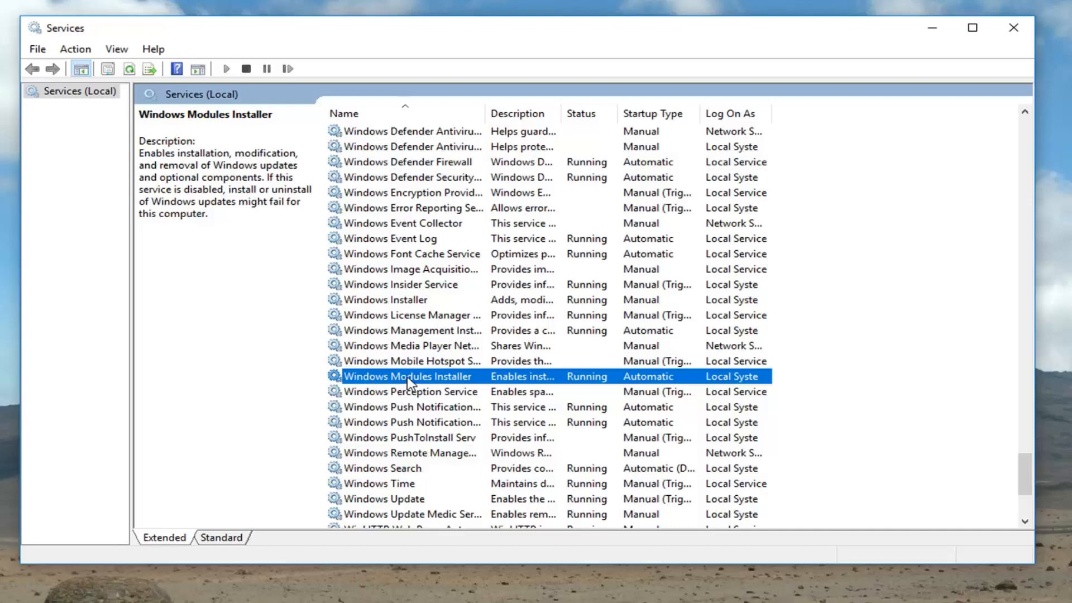
# Set Windows Modules Installer's startup type to Automatic in its properties and confirm
pyautogui.doubleClick(407, 376)
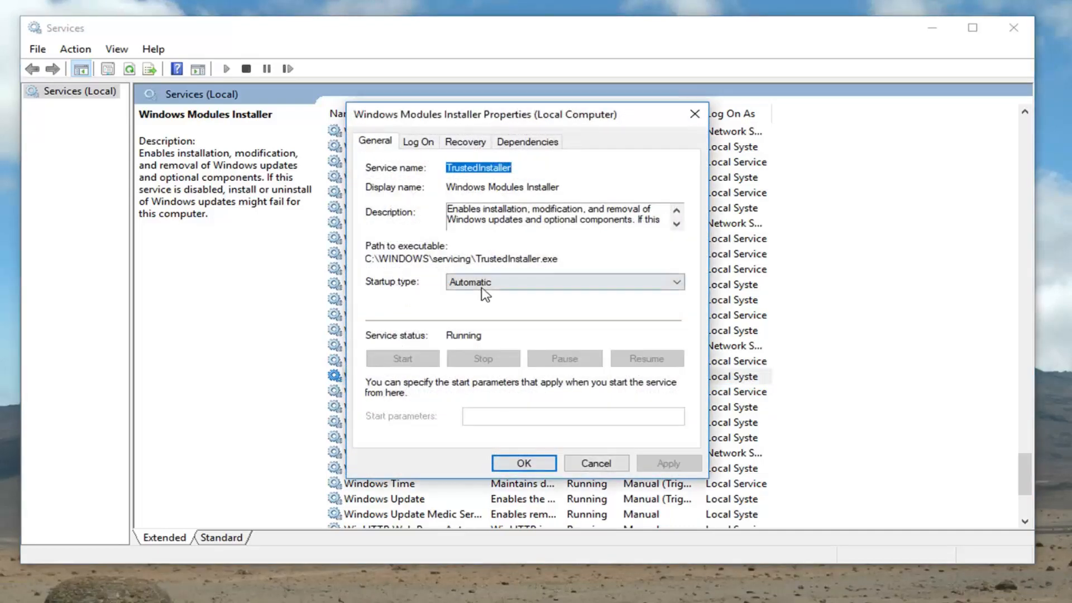
pyautogui.click(563, 281)
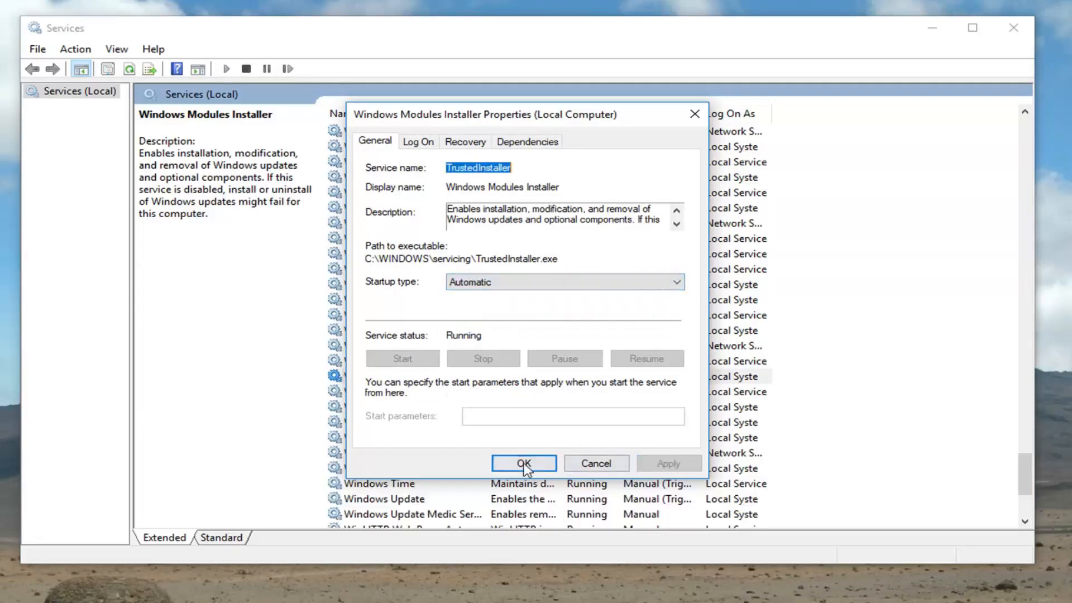
pyautogui.click(523, 463)
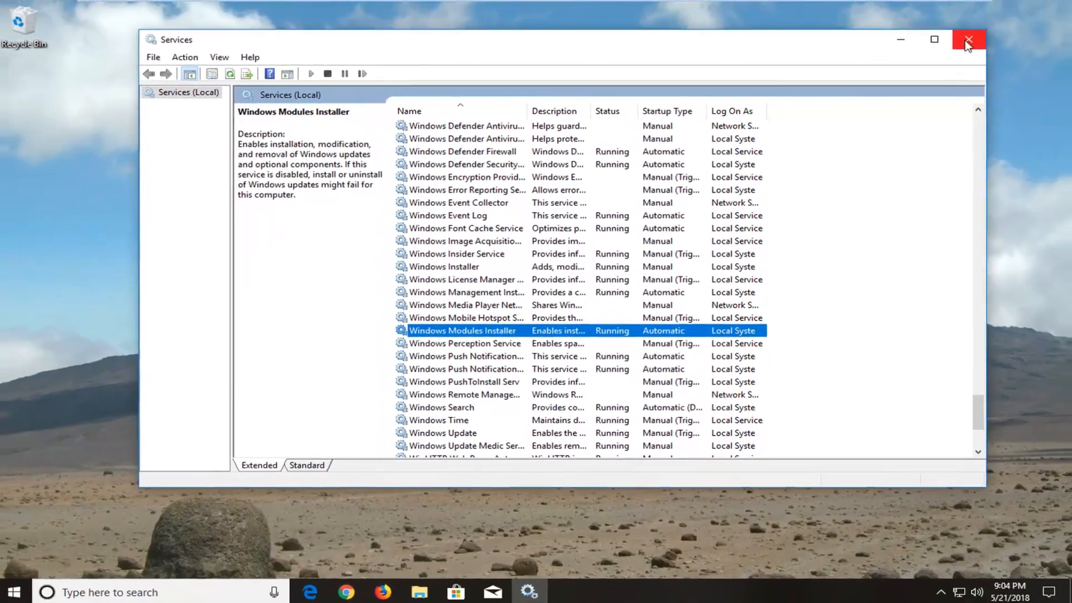
# Close Services, search 'cmd', and run Command Prompt as administrator, approving UAC
pyautogui.click(967, 39)
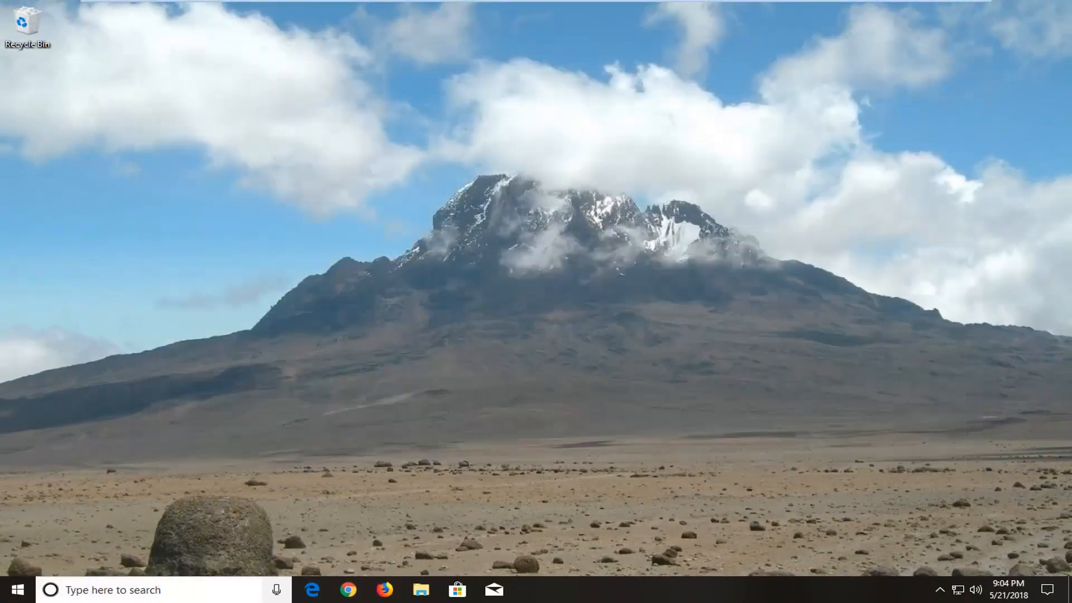
pyautogui.write('c')
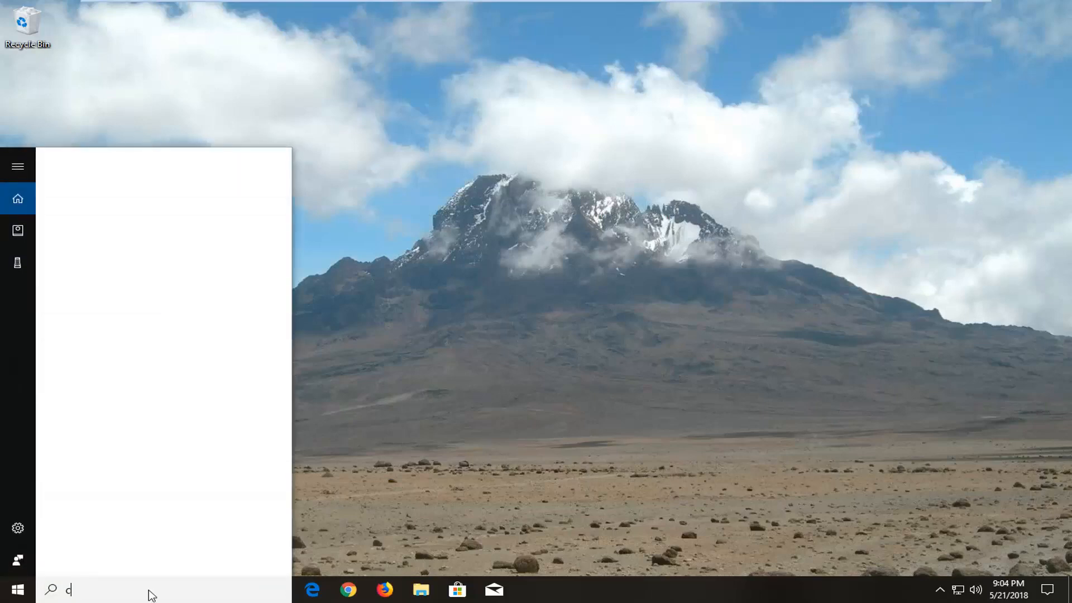
pyautogui.write('md')
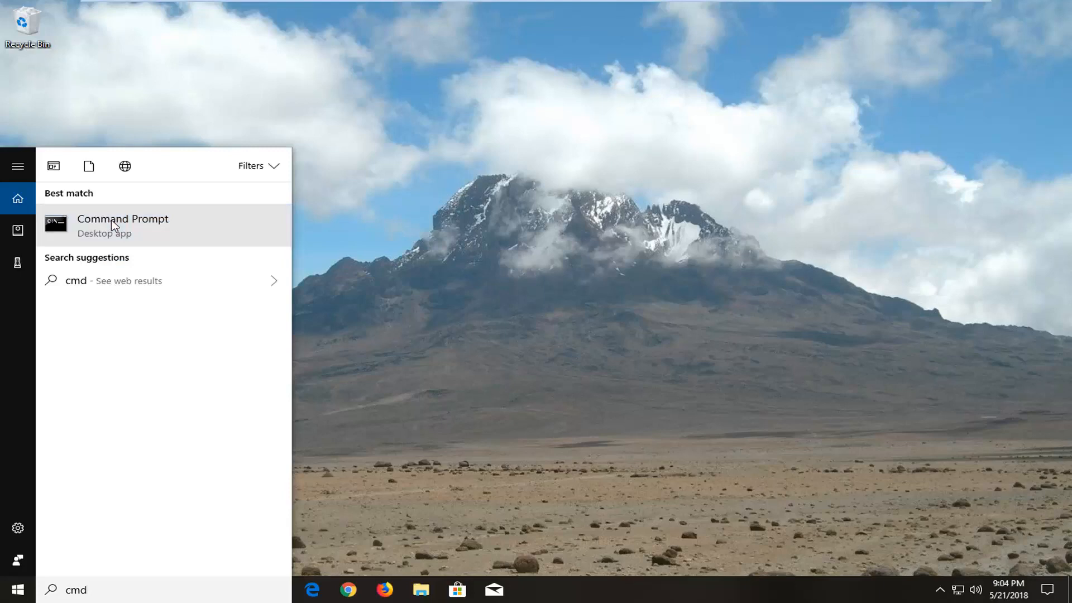
pyautogui.click(123, 226)
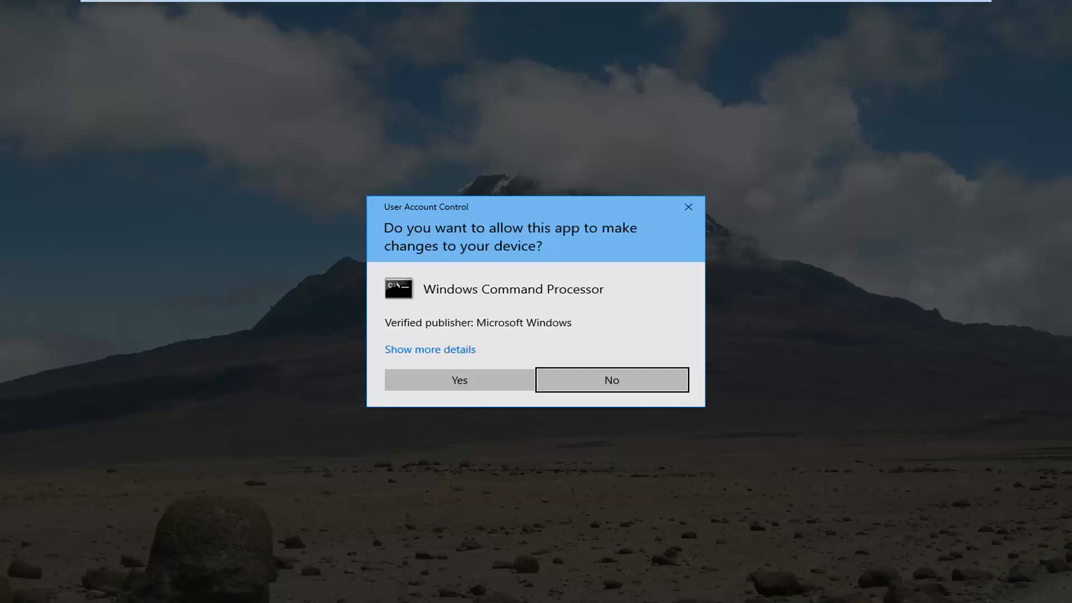
pyautogui.click(459, 379)
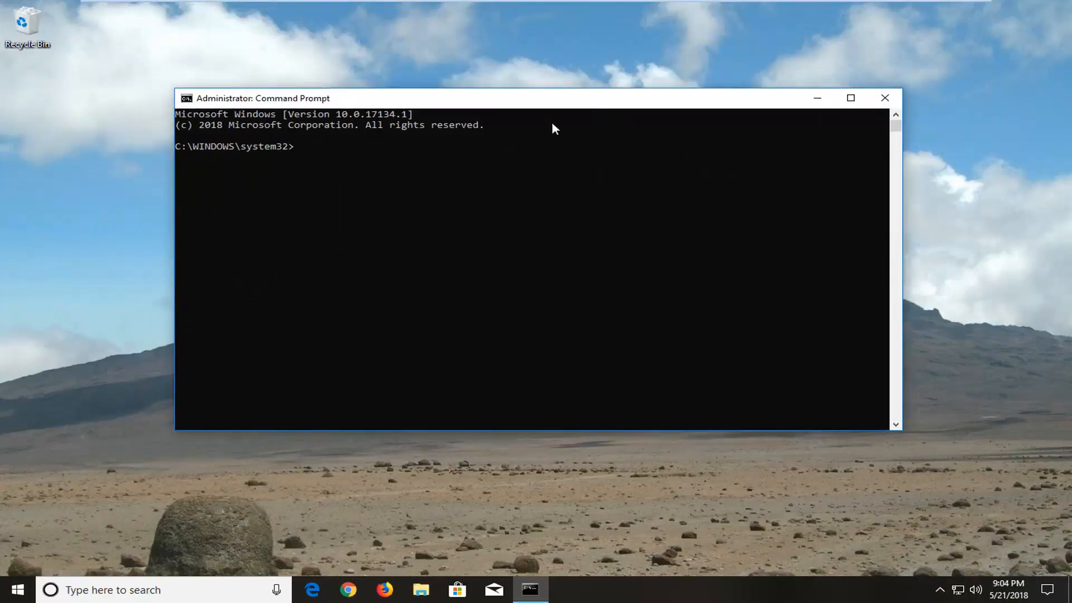
pyautogui.moveTo(481, 101)
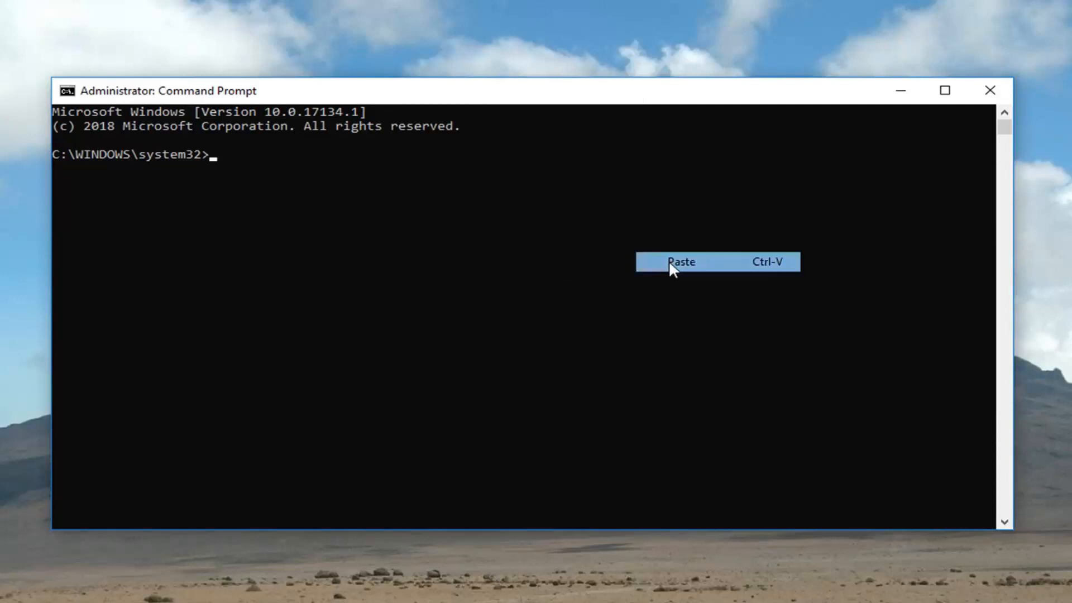
# Paste the trustedinstaller auto-start command, trim the stray trailing text, and run it
pyautogui.click(681, 261)
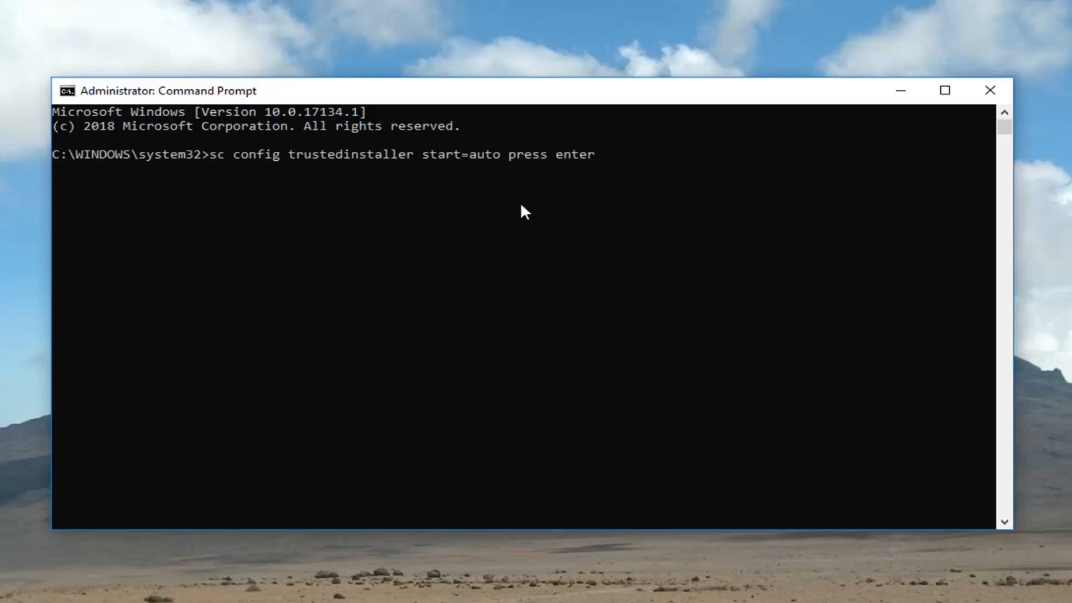
pyautogui.press('BackSpace')
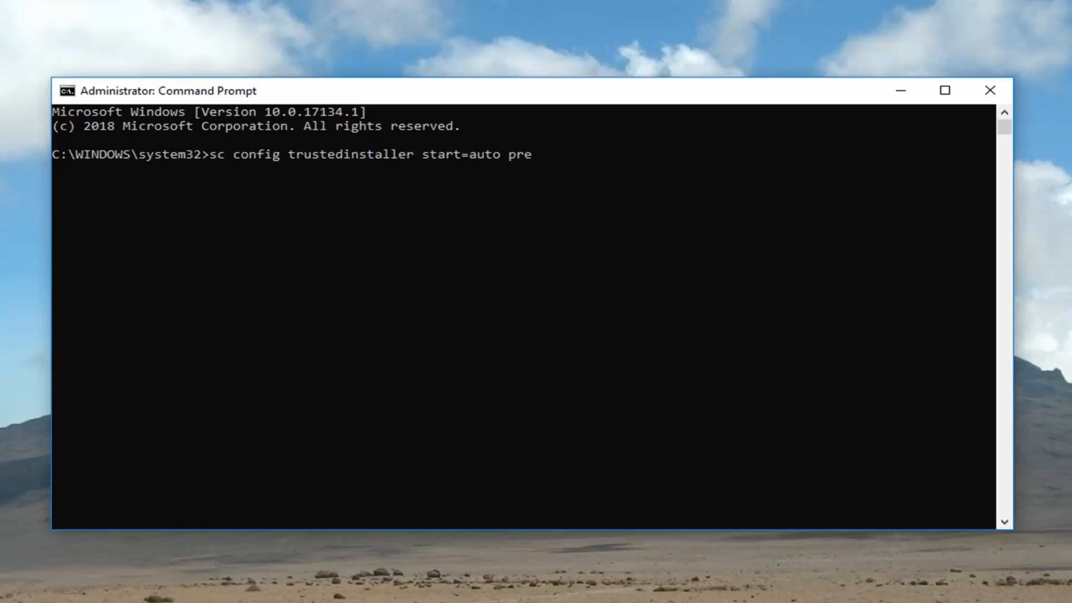
pyautogui.press('BackSpace')
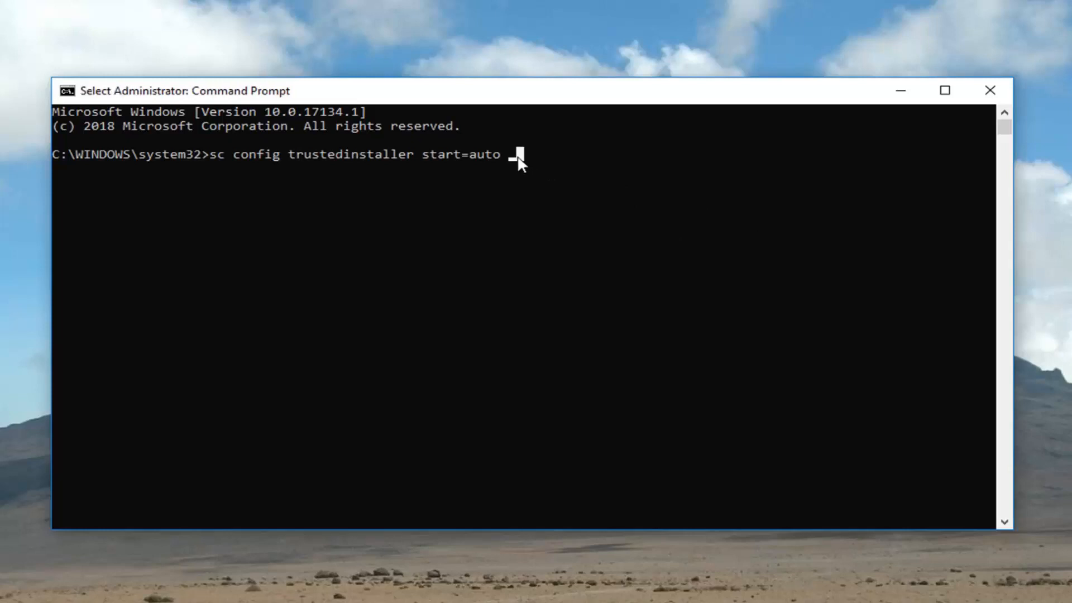
pyautogui.press('enter')
pyautogui.write('net start trustedinstaller')
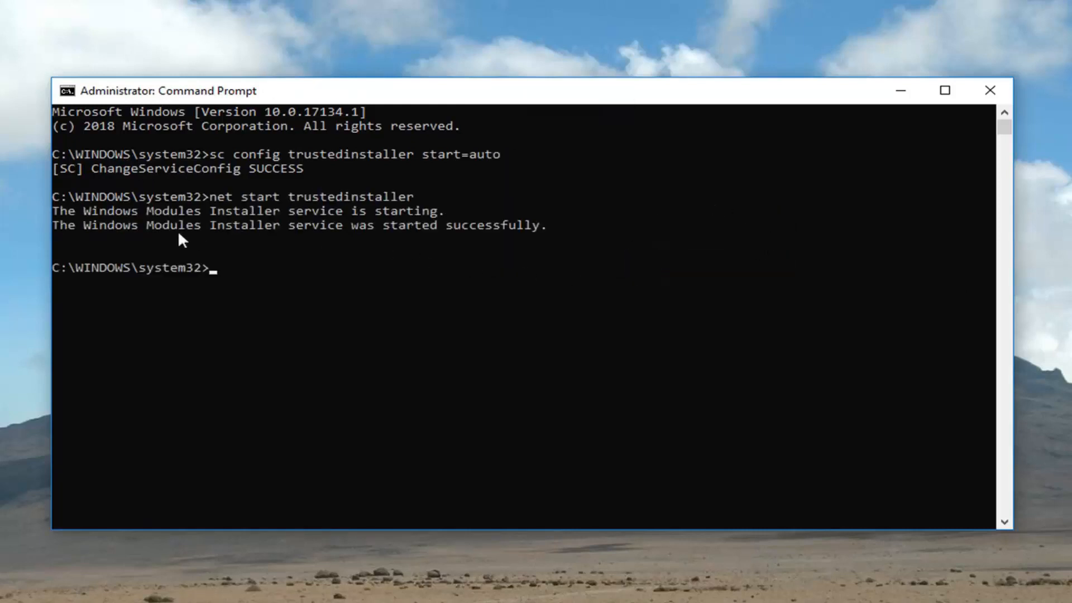
pyautogui.moveTo(292, 315)
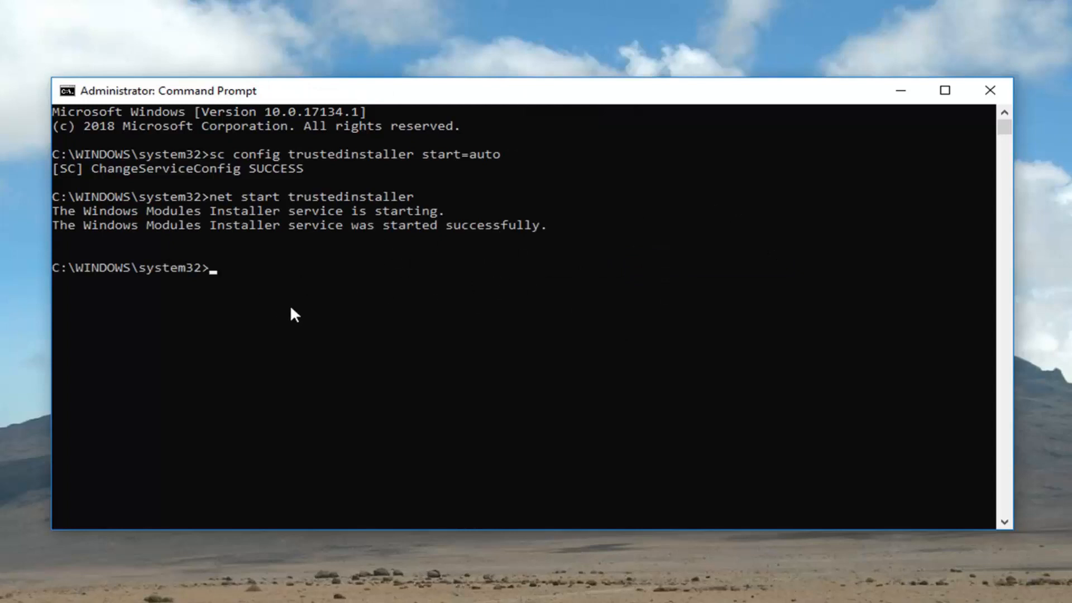
# Begin typing 'sfc /scannow' at the elevated prompt
pyautogui.write('s')
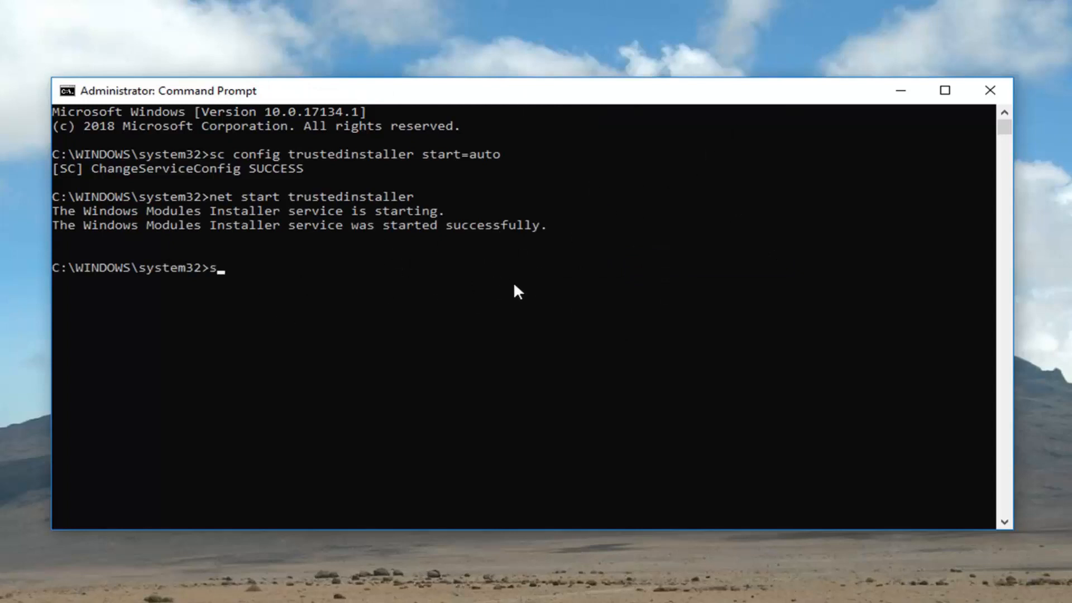
pyautogui.write('fc /sc')
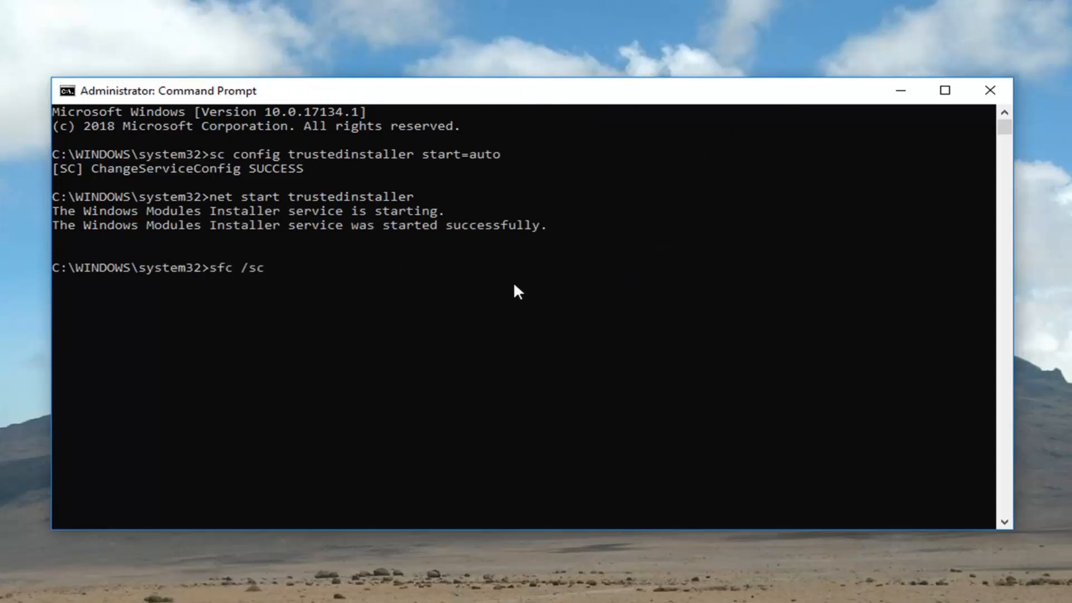